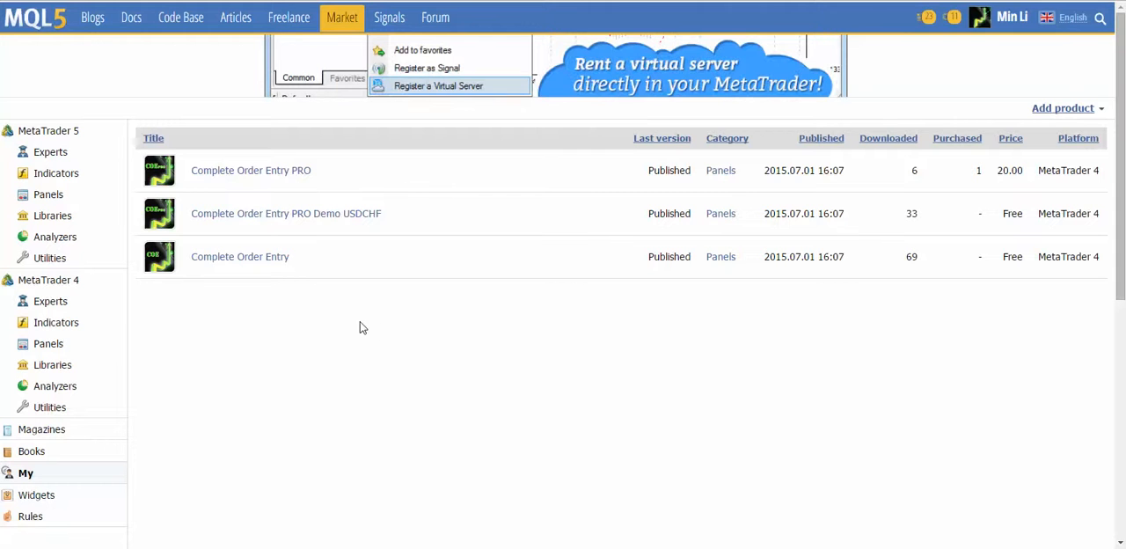
pyautogui.moveTo(249, 169)
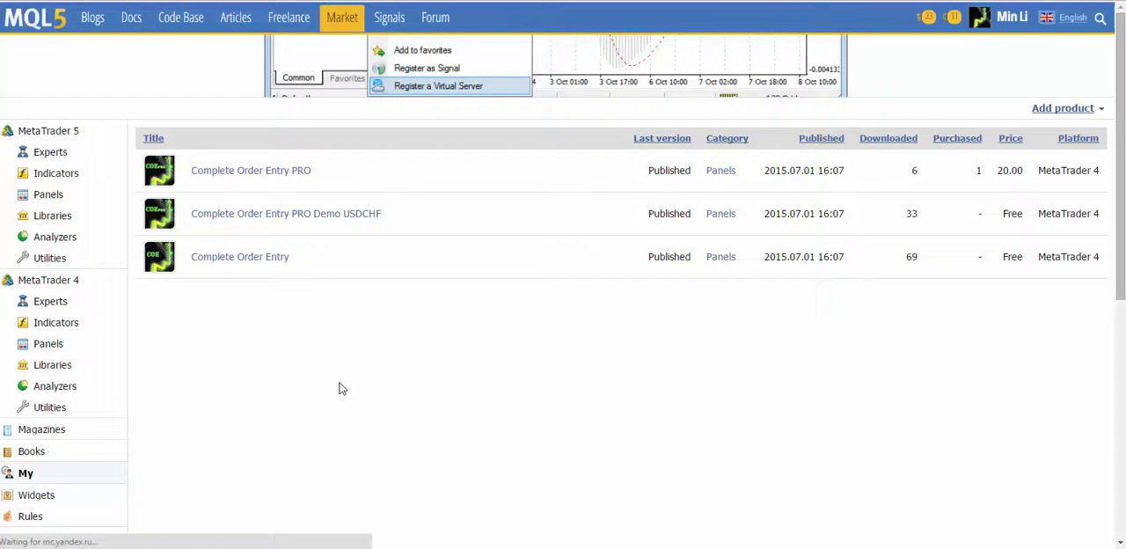
# Step: Go to the Complete Order Entry PRO product page from the My products list
pyautogui.click(250, 169)
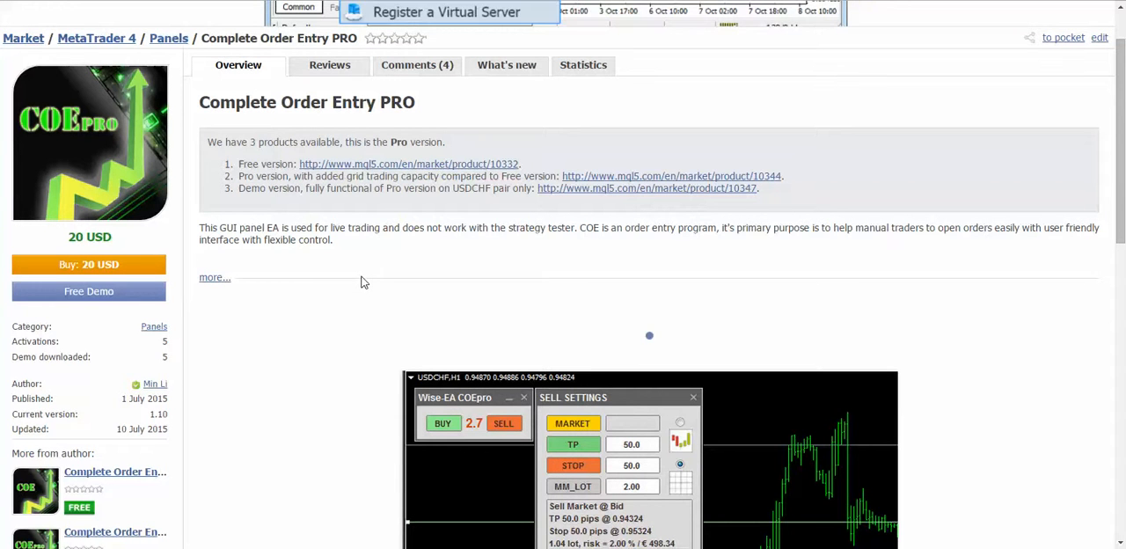
pyautogui.moveTo(944, 93)
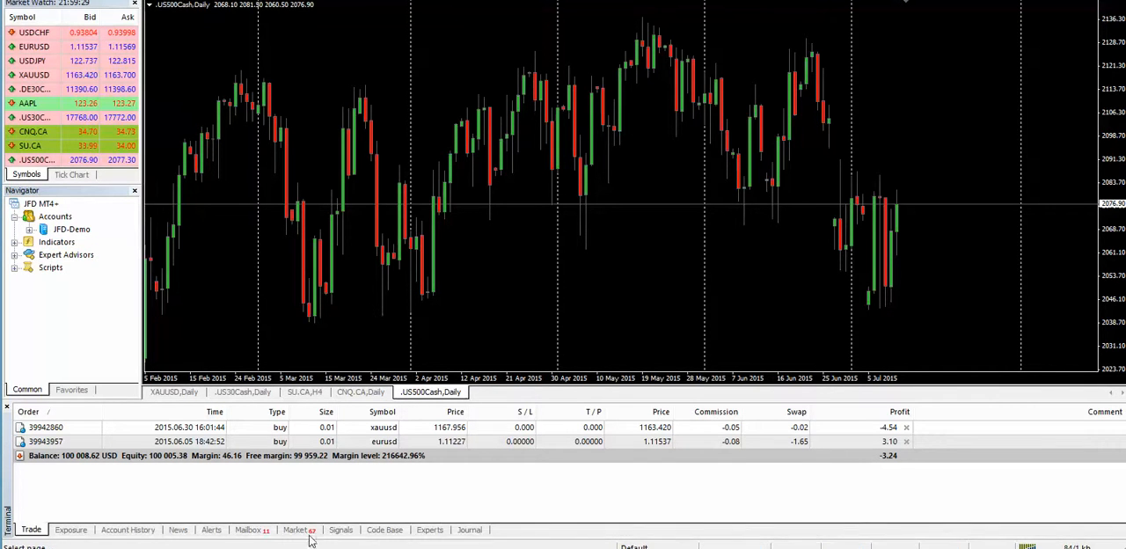
# Step: Filter the built-in Market to Panels matching the search 'COE'
pyautogui.click(295, 527)
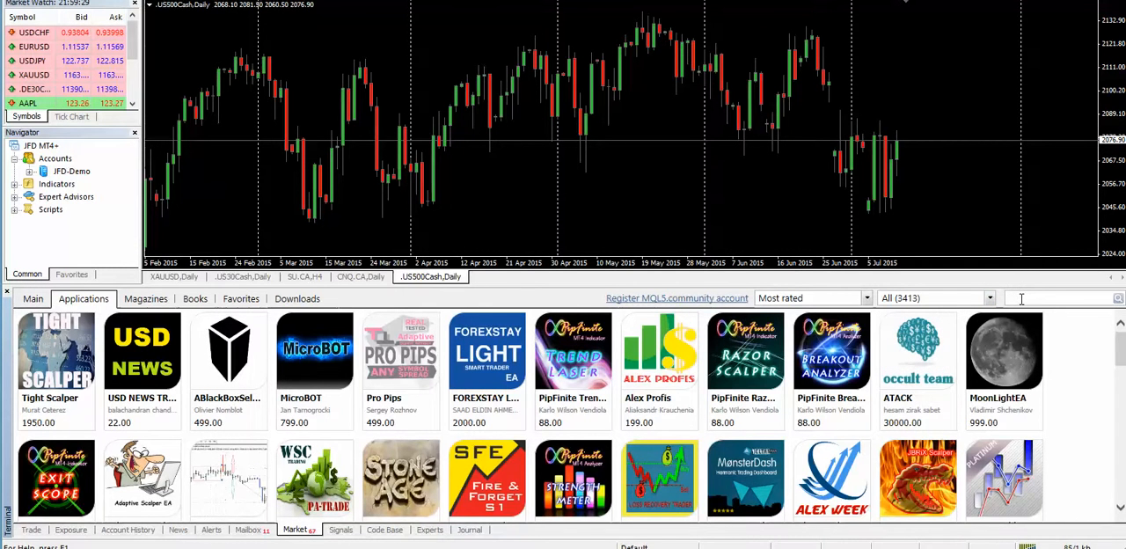
pyautogui.write('COE')
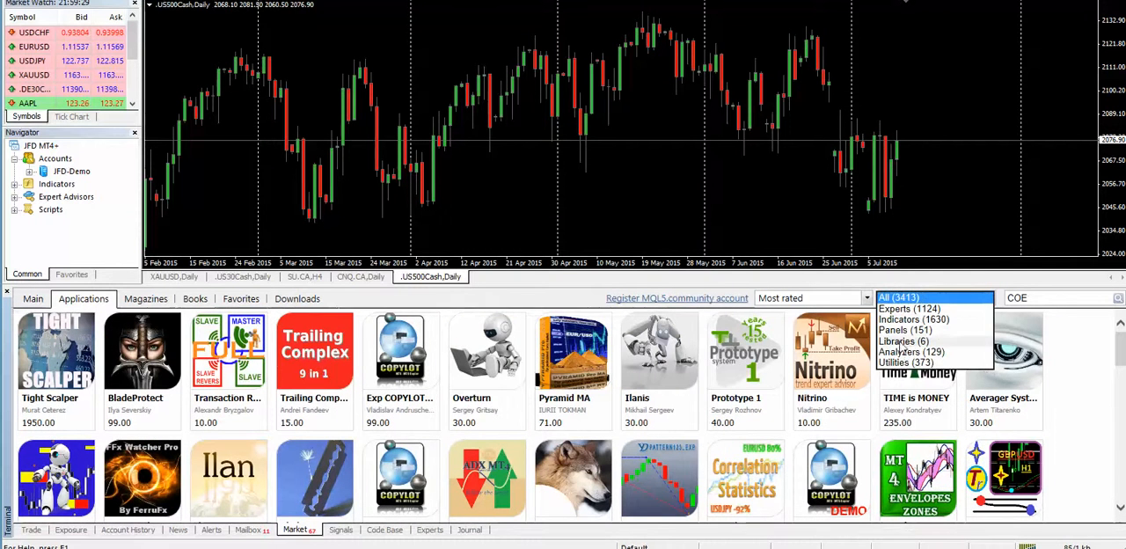
pyautogui.click(901, 329)
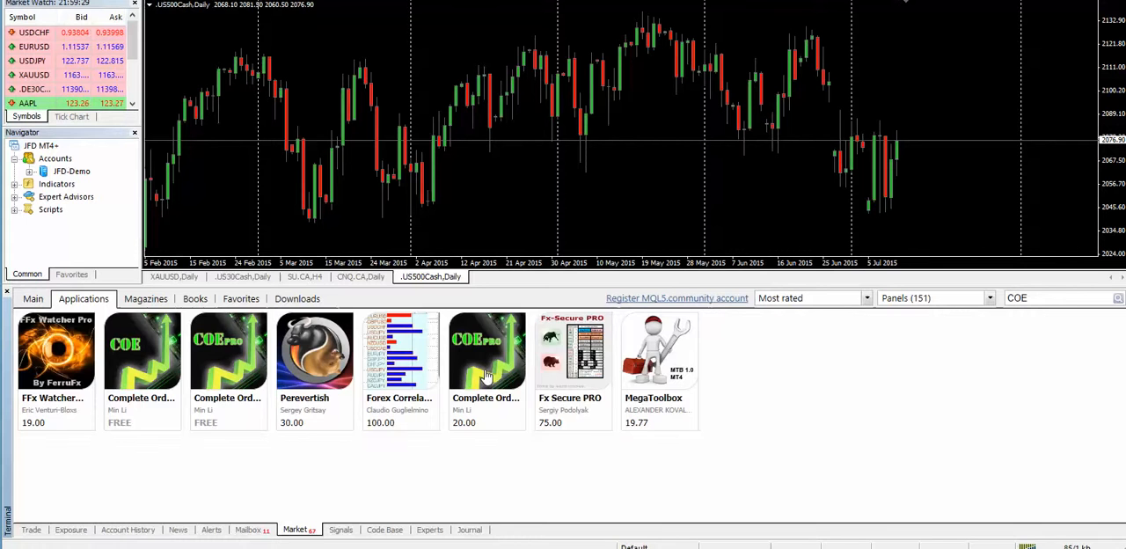
# Step: Download the free Complete Order Entry panel from its Market page
pyautogui.click(485, 352)
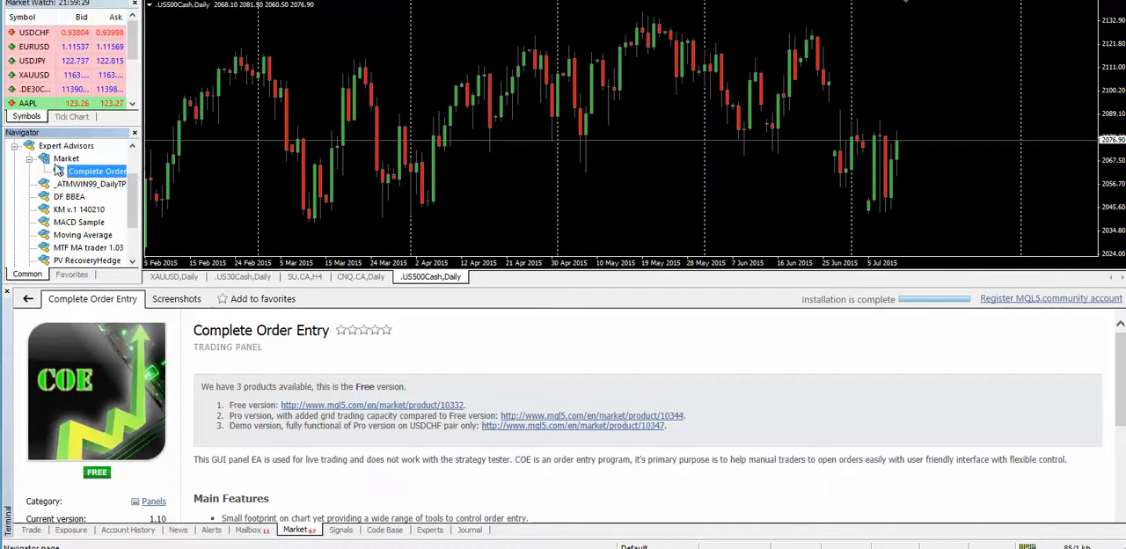
pyautogui.moveTo(92, 171)
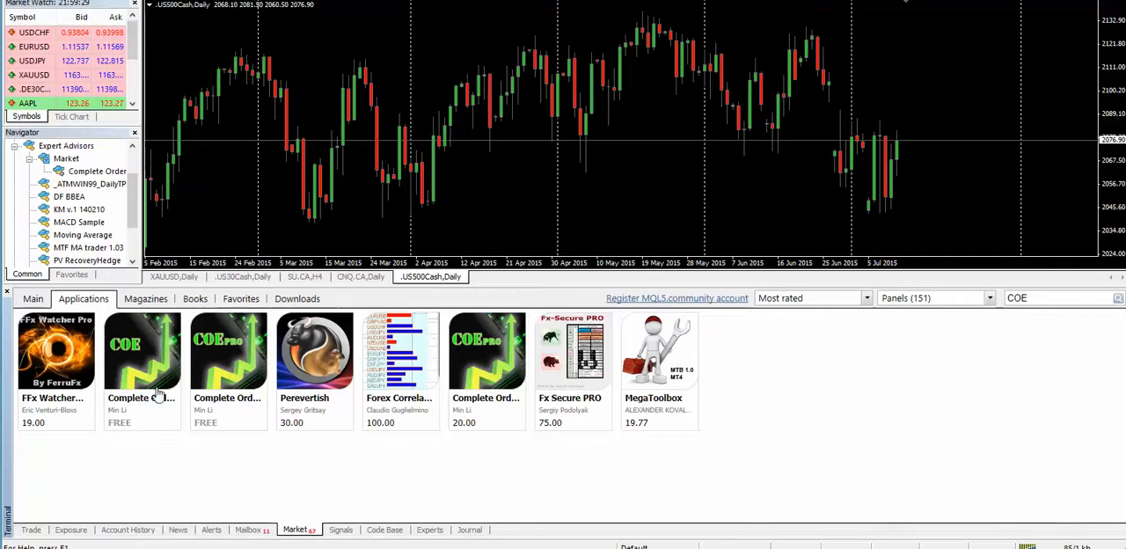
pyautogui.moveTo(485, 352)
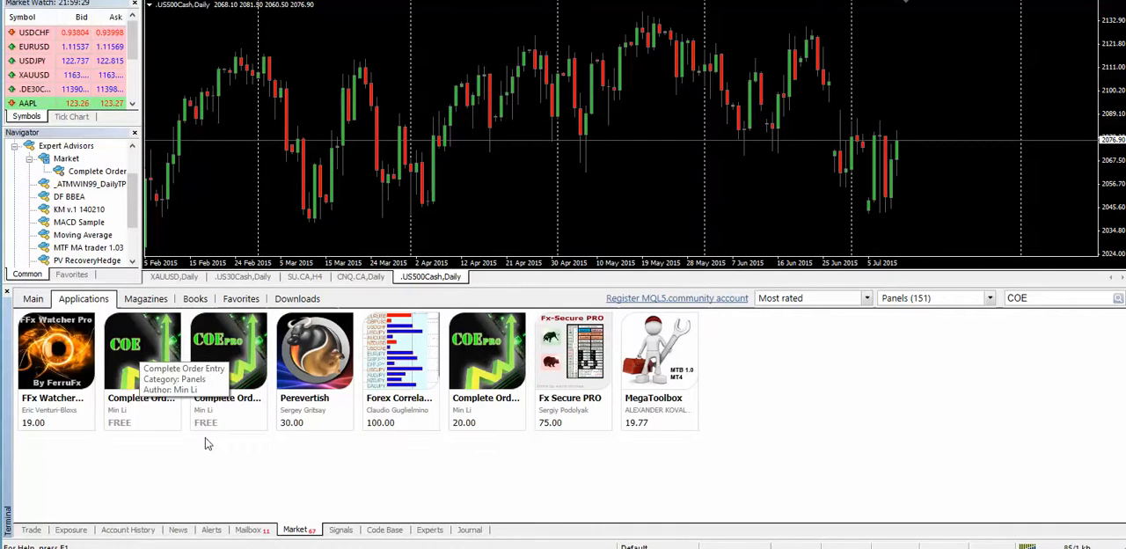
pyautogui.moveTo(489, 352)
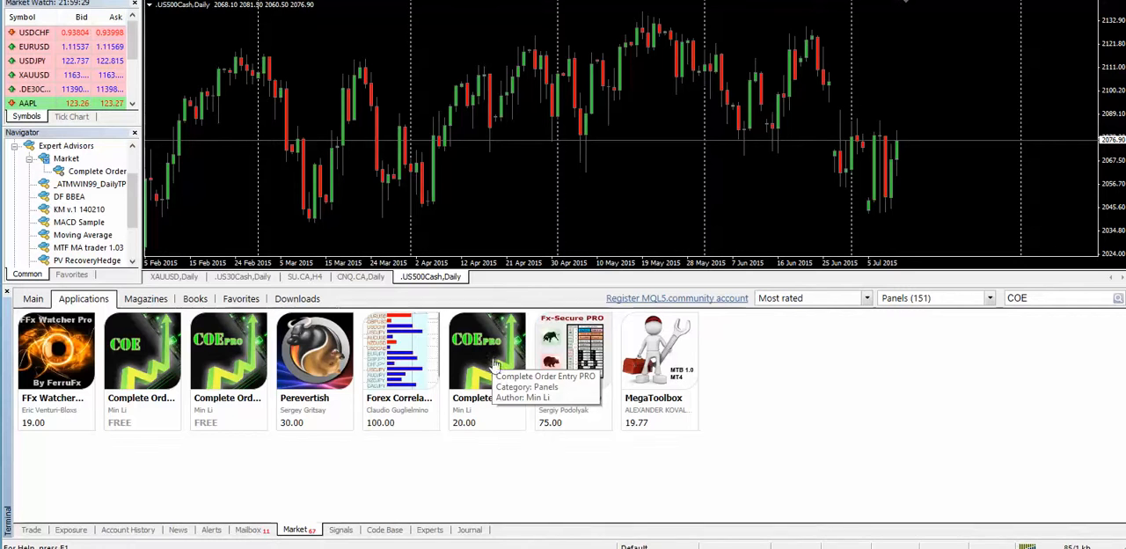
pyautogui.moveTo(485, 360)
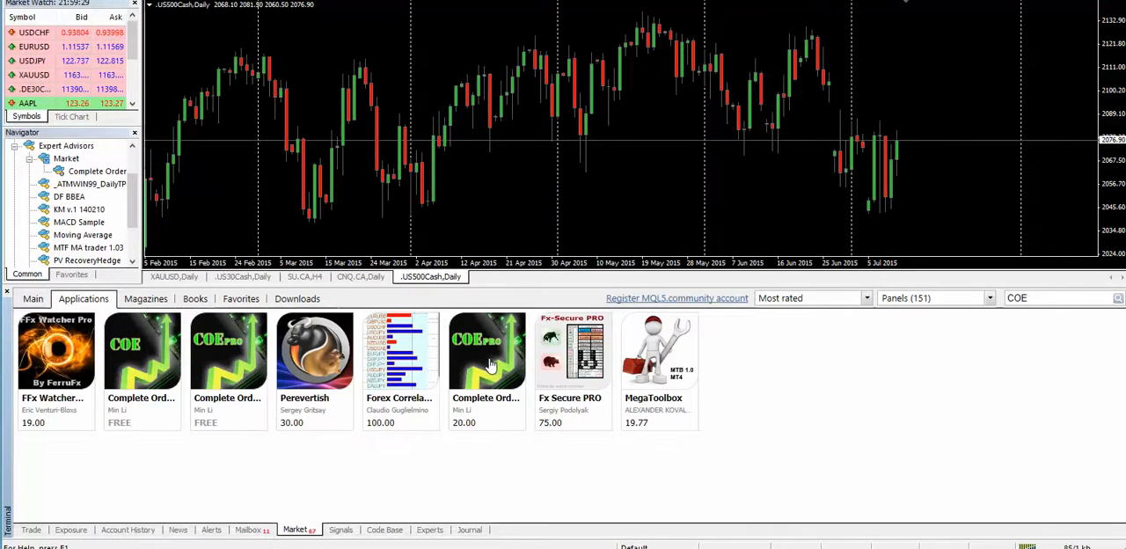
pyautogui.click(486, 352)
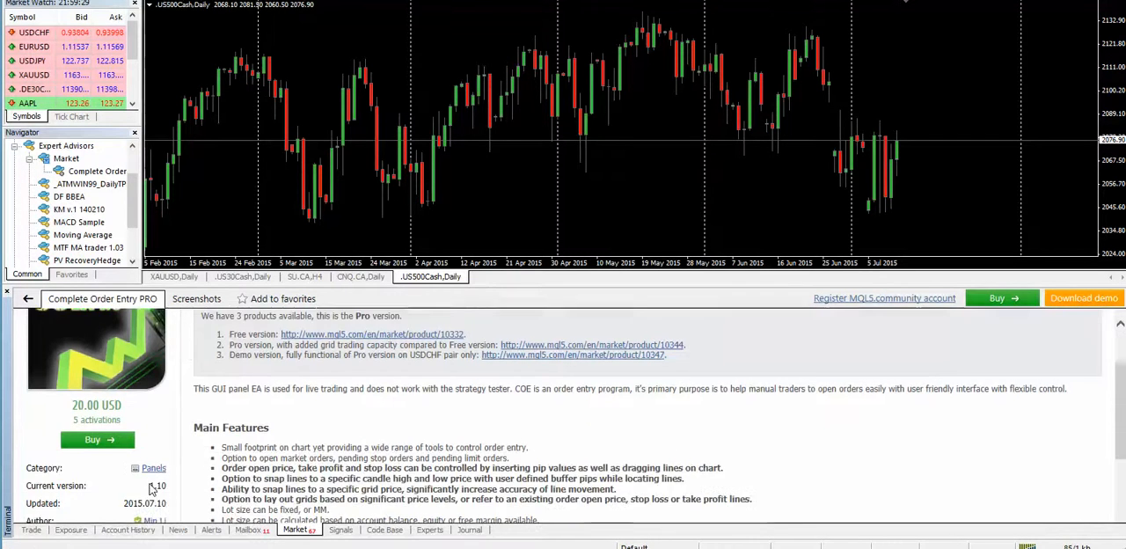
pyautogui.scroll(-3)
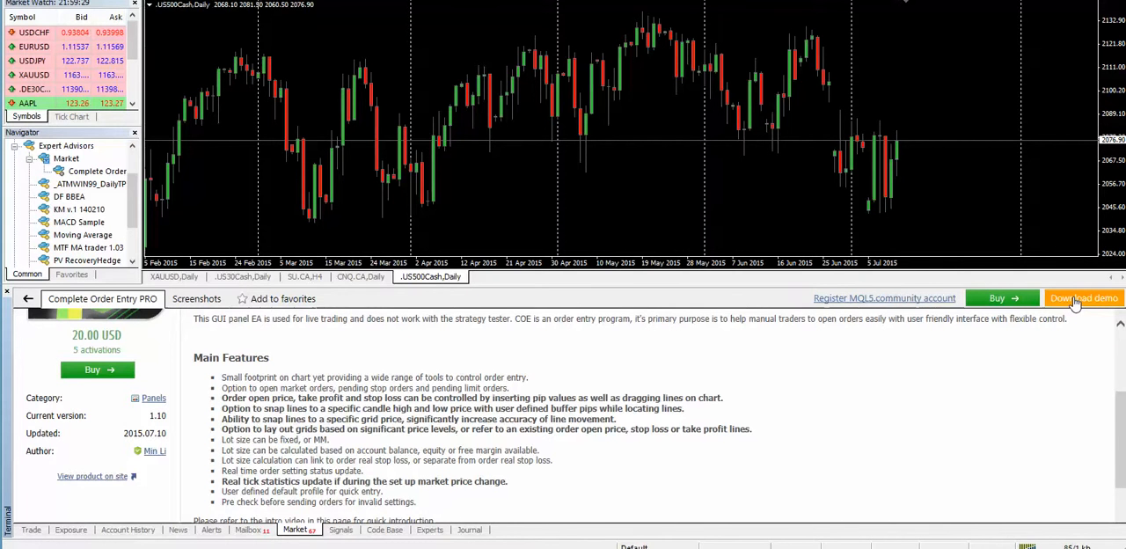
pyautogui.moveTo(1056, 361)
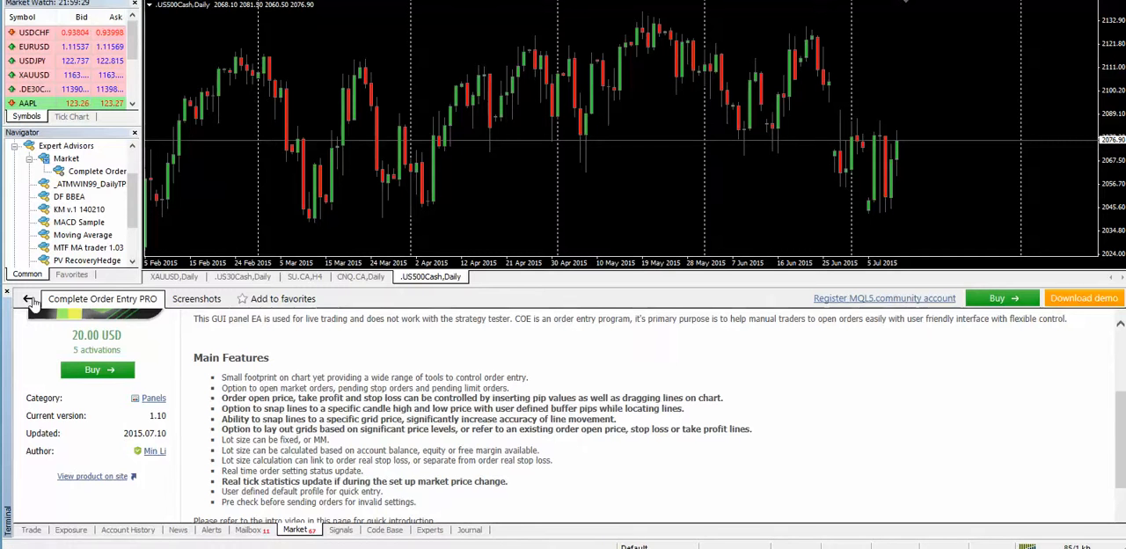
pyautogui.click(26, 299)
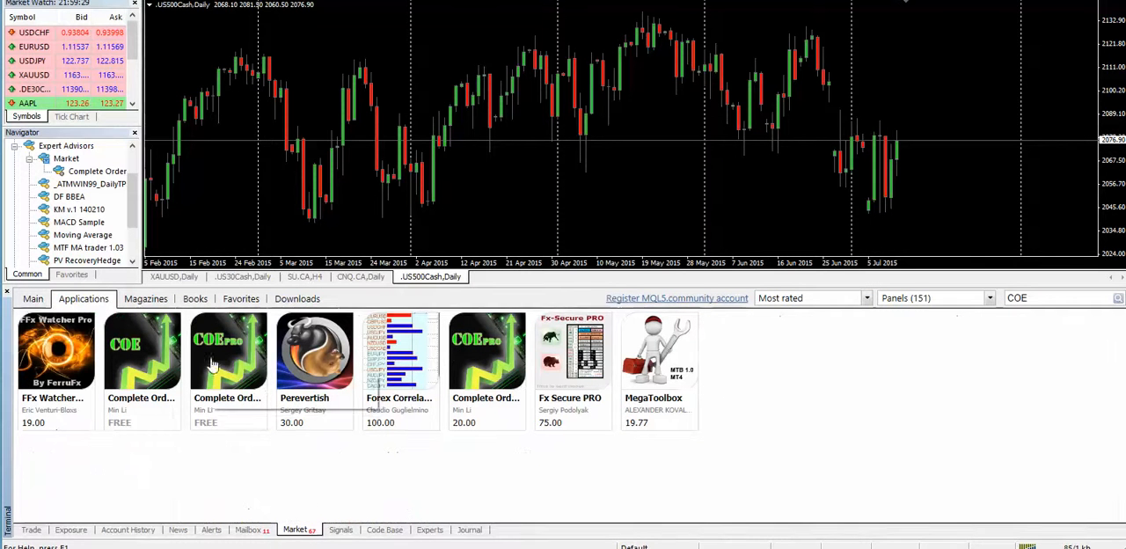
# Step: Show the Complete Order Entry PRO Demo USDCHF product page in the Market
pyautogui.click(227, 351)
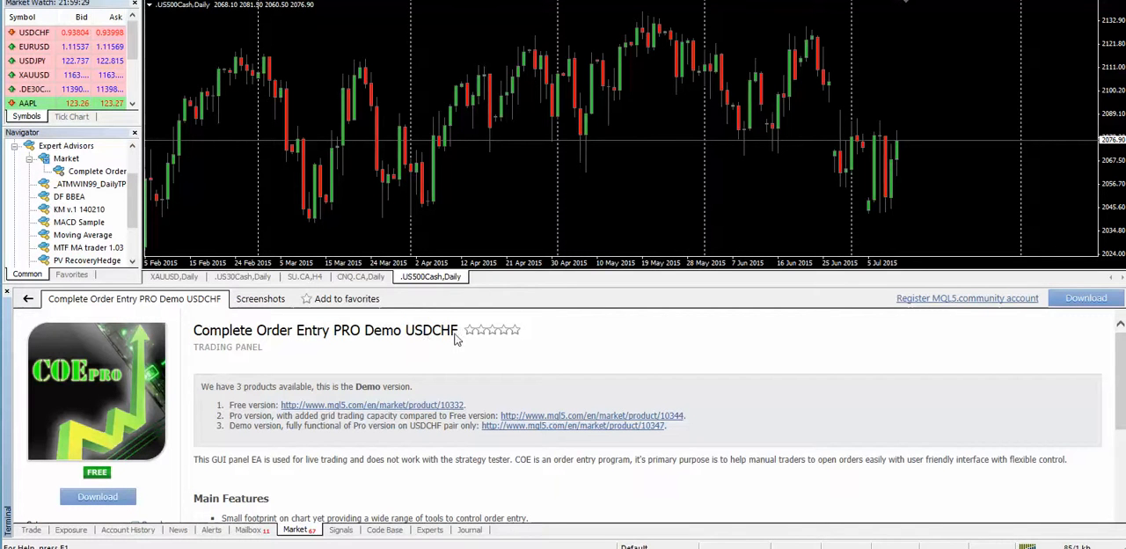
pyautogui.moveTo(496, 354)
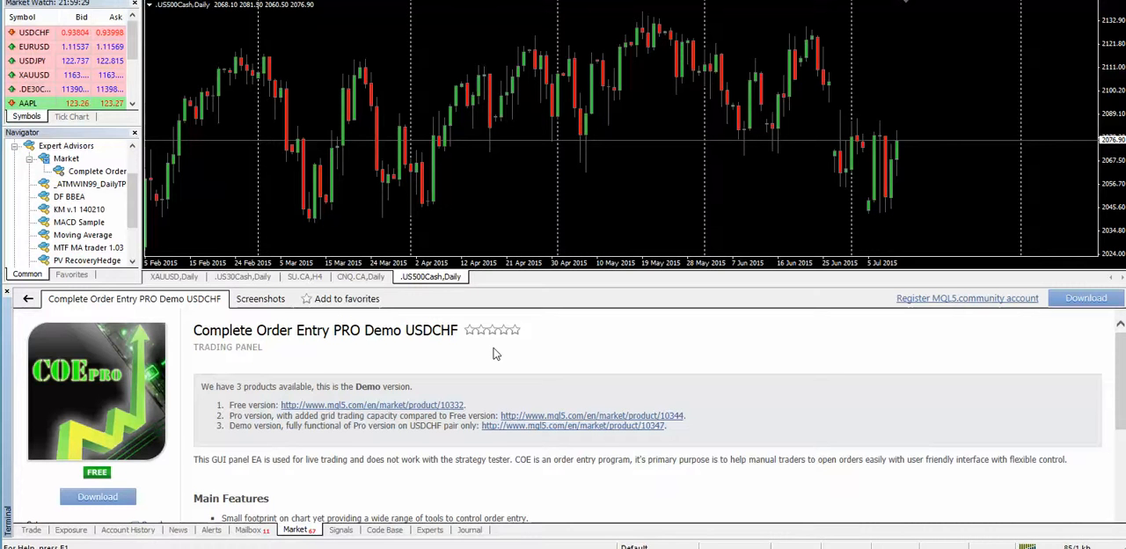
pyautogui.moveTo(447, 356)
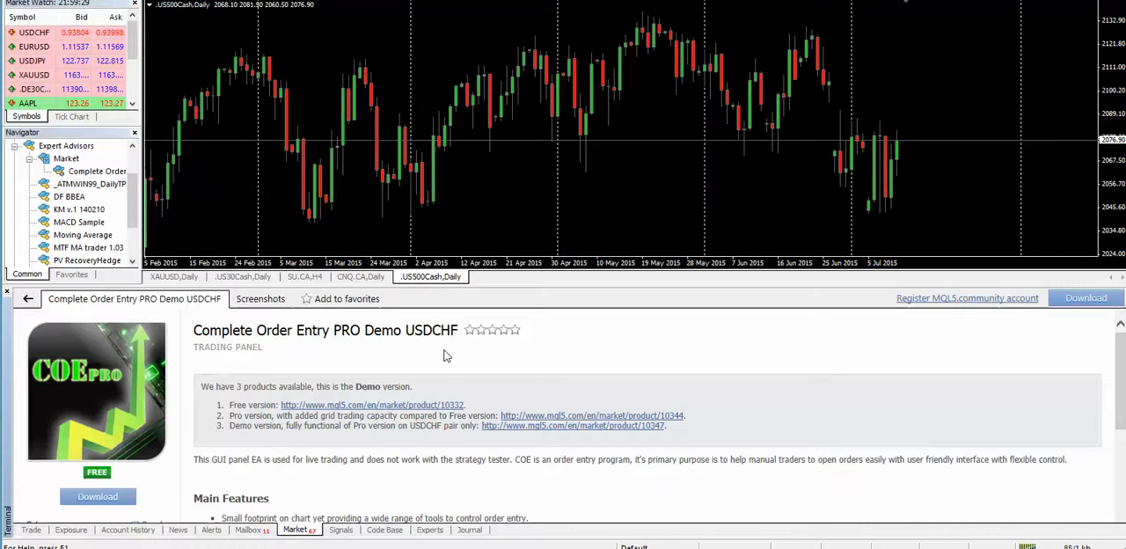
pyautogui.moveTo(373, 356)
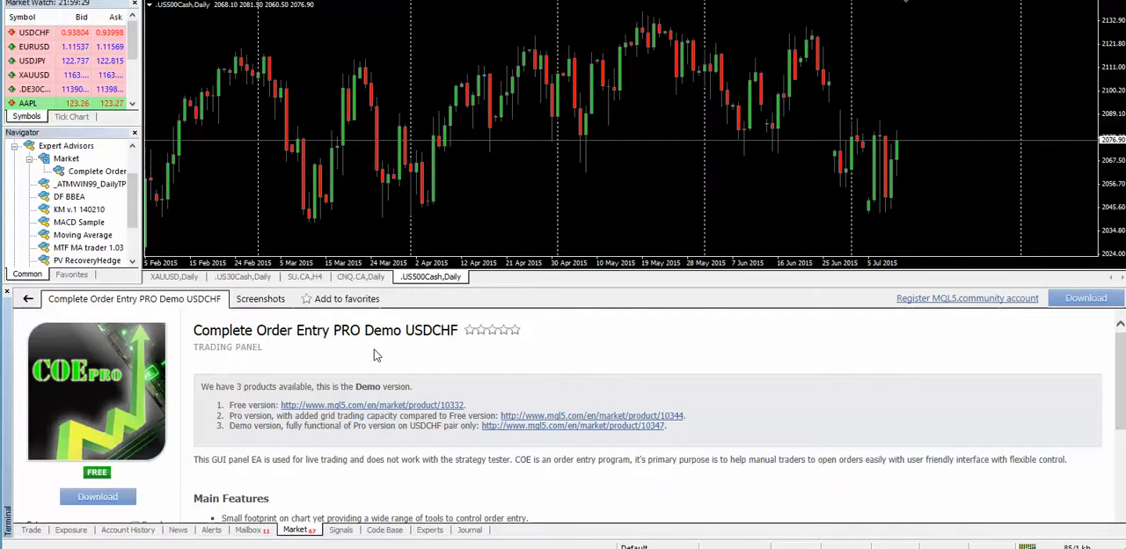
pyautogui.moveTo(160, 202)
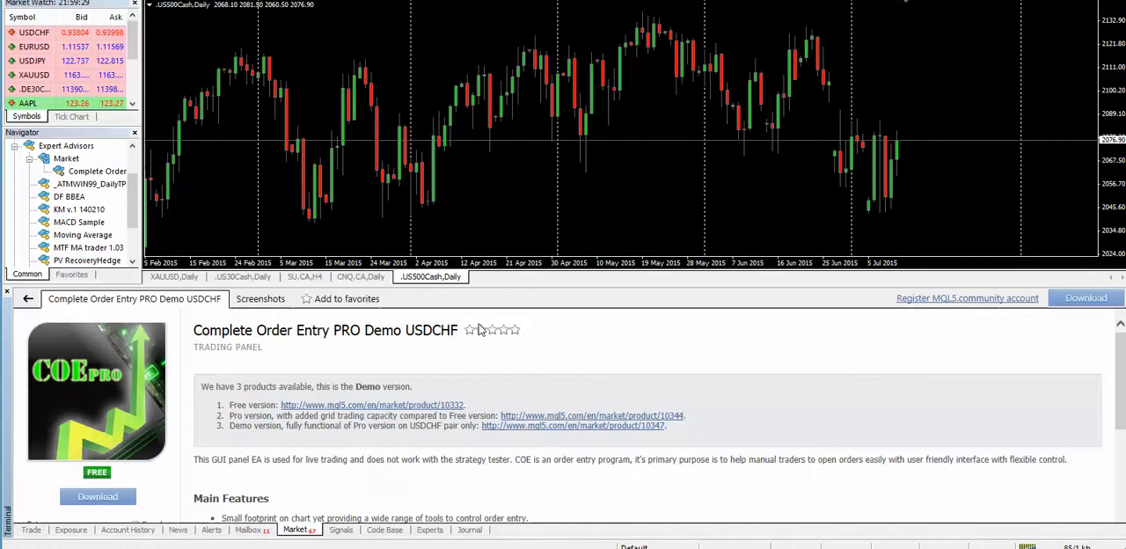
pyautogui.moveTo(480, 337)
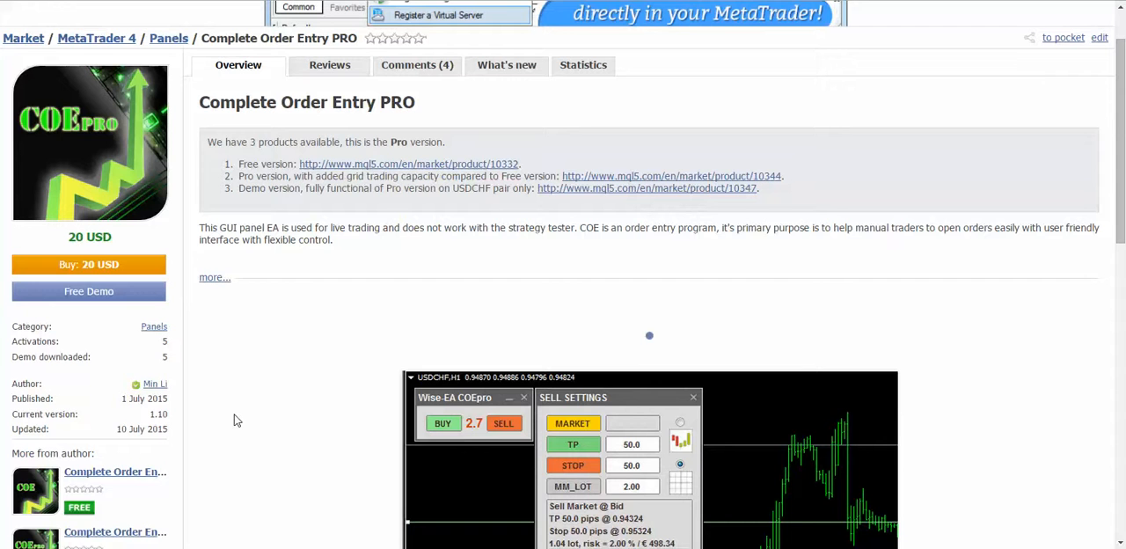
pyautogui.moveTo(251, 408)
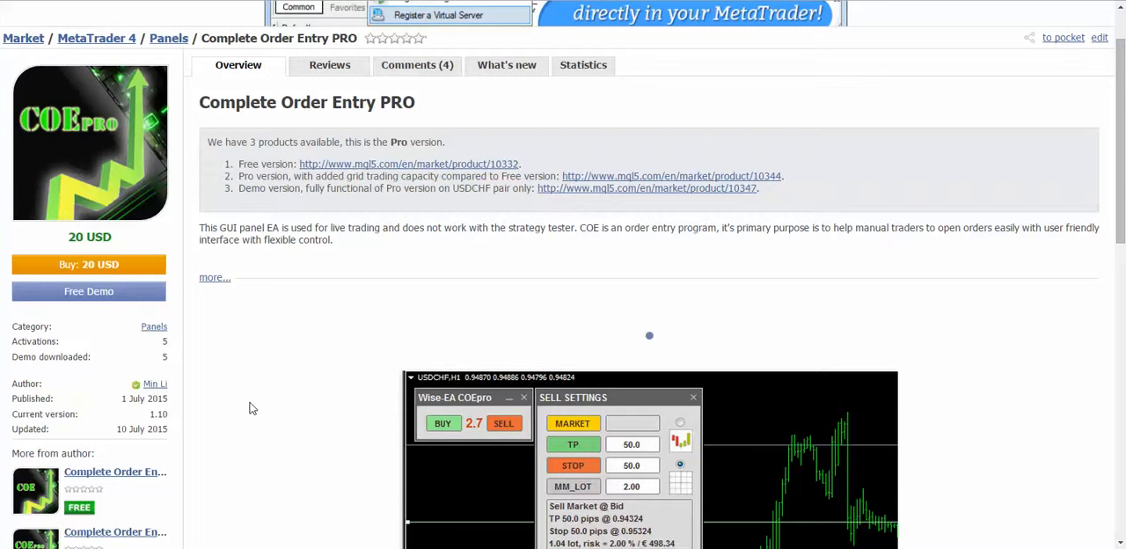
pyautogui.moveTo(258, 401)
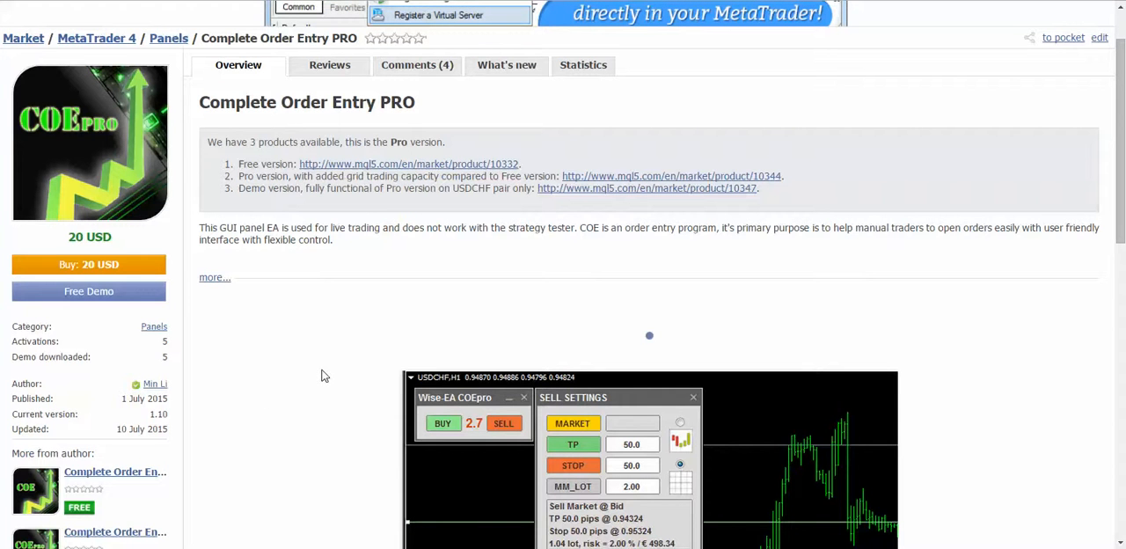
pyautogui.moveTo(320, 371)
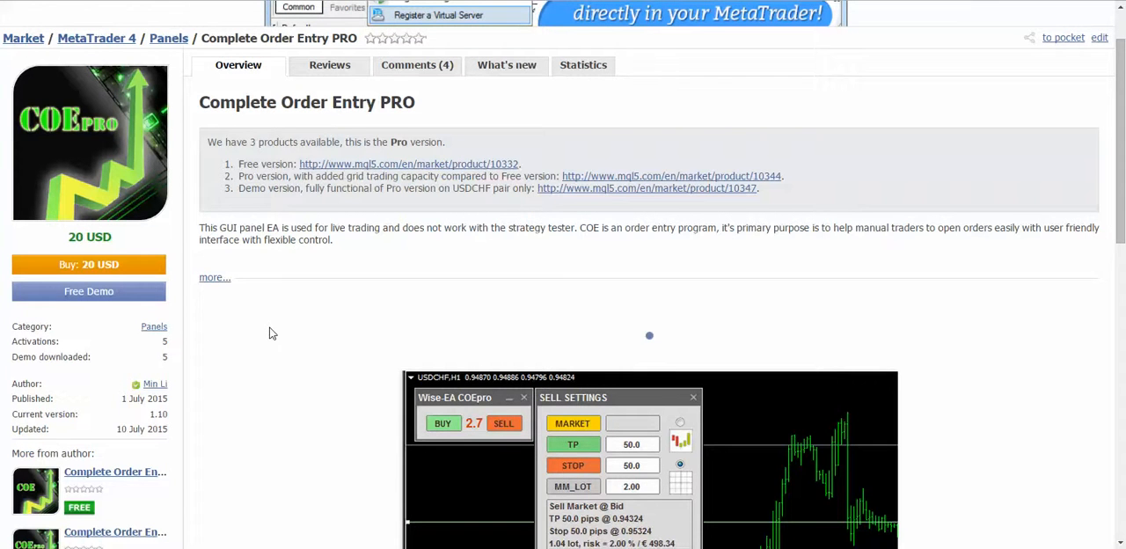
pyautogui.moveTo(236, 350)
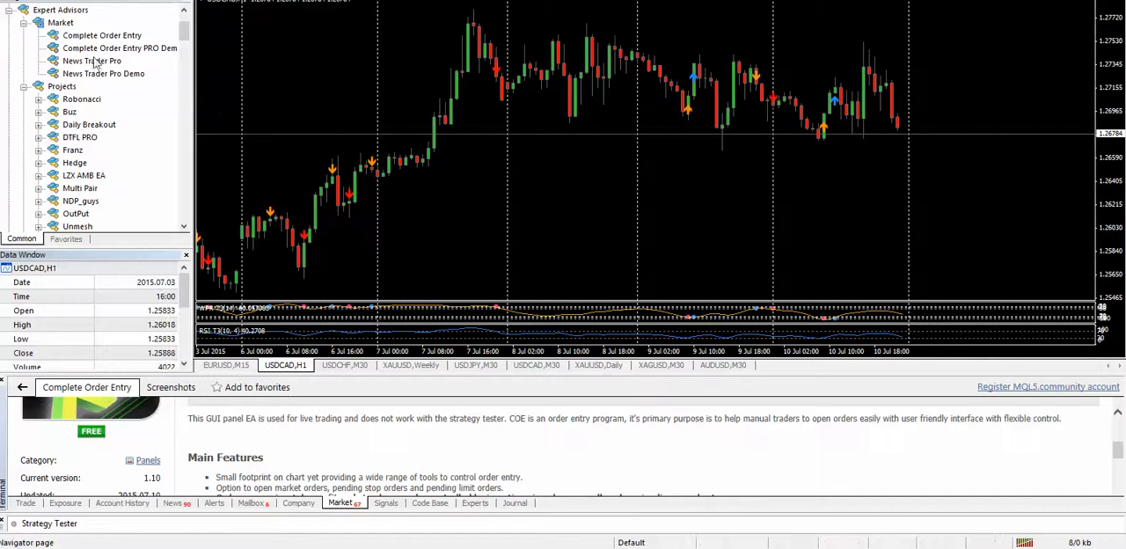
# Step: Check the installed demo expert's About details show version 1.00 and cancel out
pyautogui.click(102, 35)
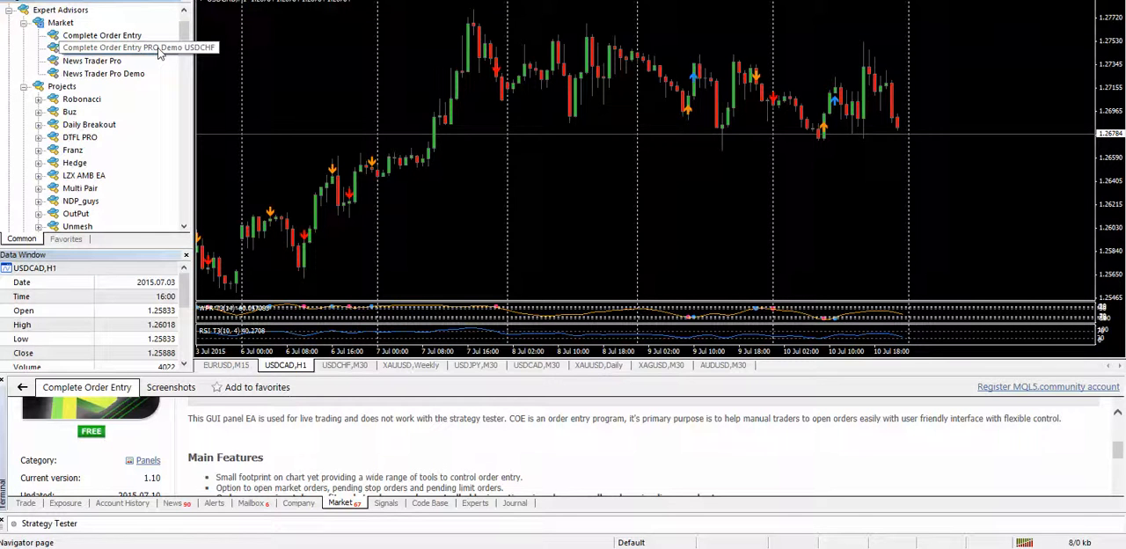
pyautogui.doubleClick(137, 48)
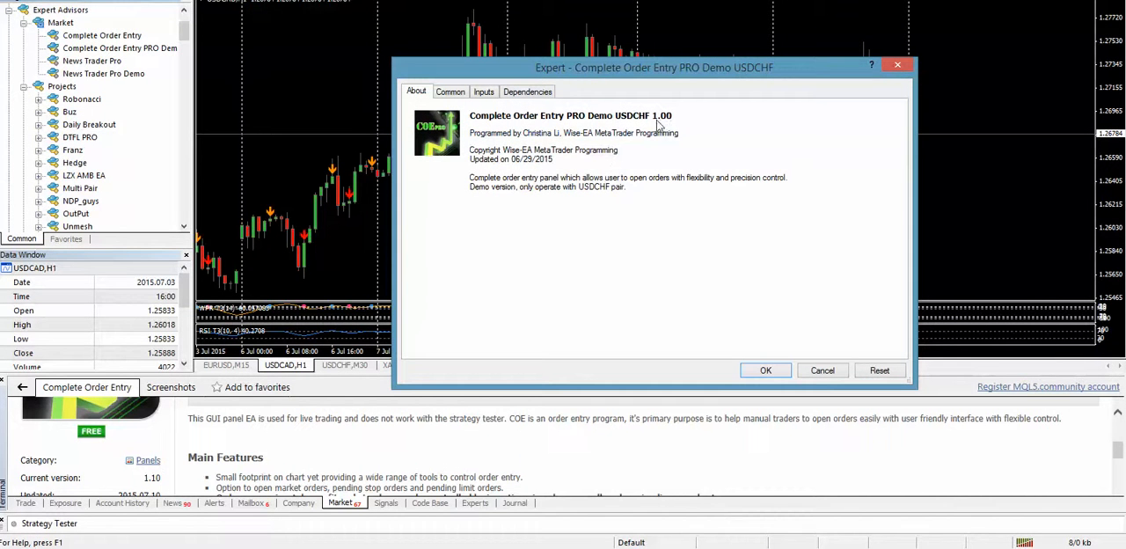
pyautogui.moveTo(762, 342)
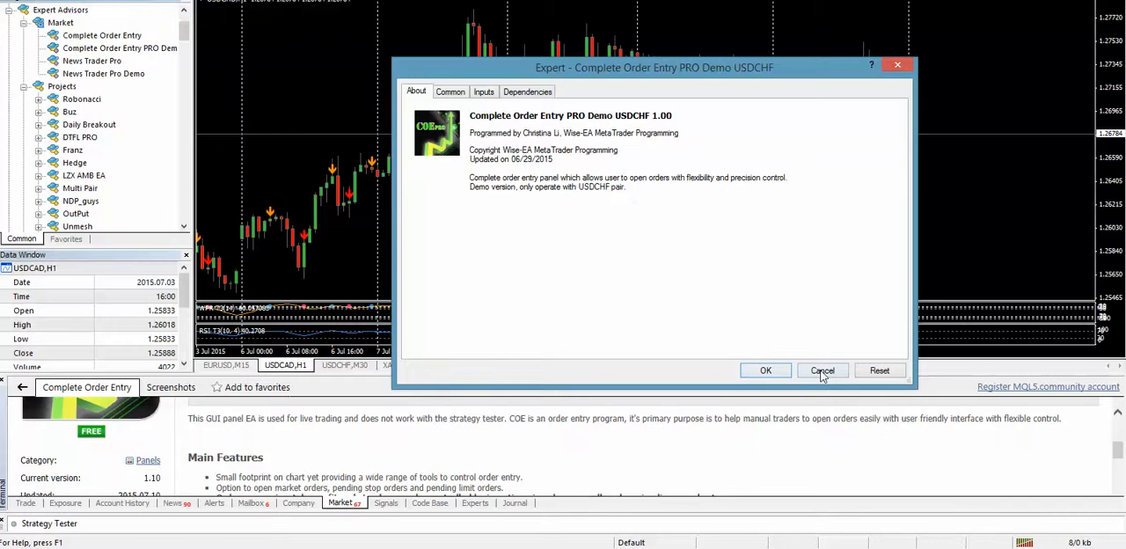
pyautogui.click(821, 369)
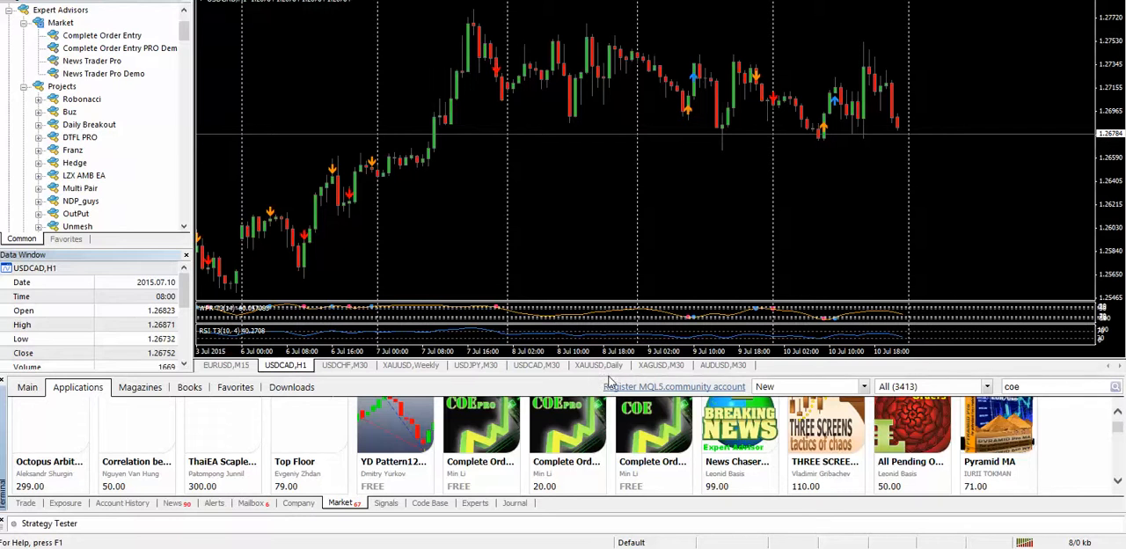
# Step: Download the version 1.10 update from the PRO Demo USDCHF Market page
pyautogui.scroll(-3)
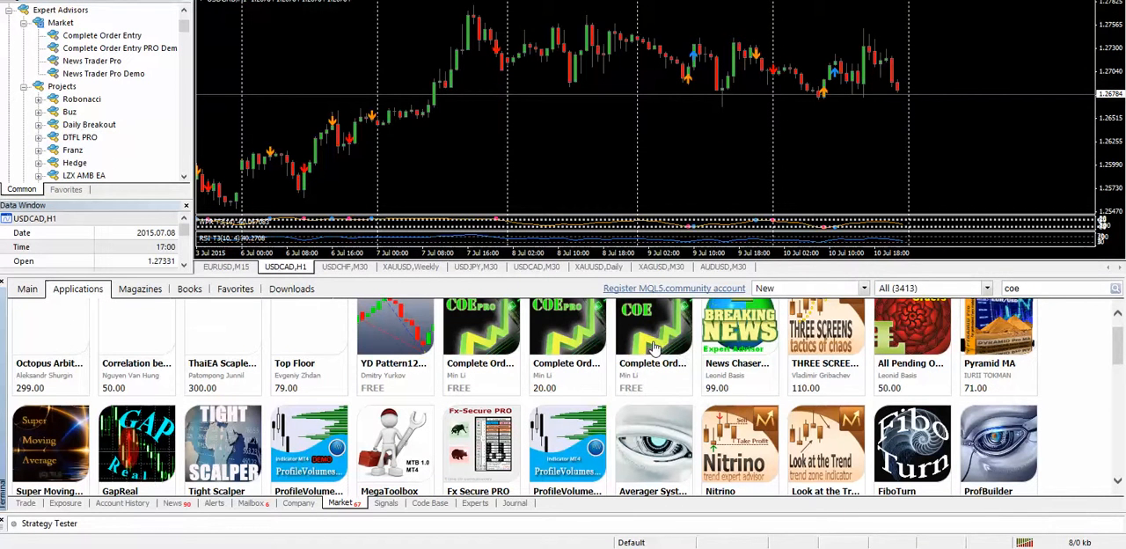
pyautogui.moveTo(654, 343)
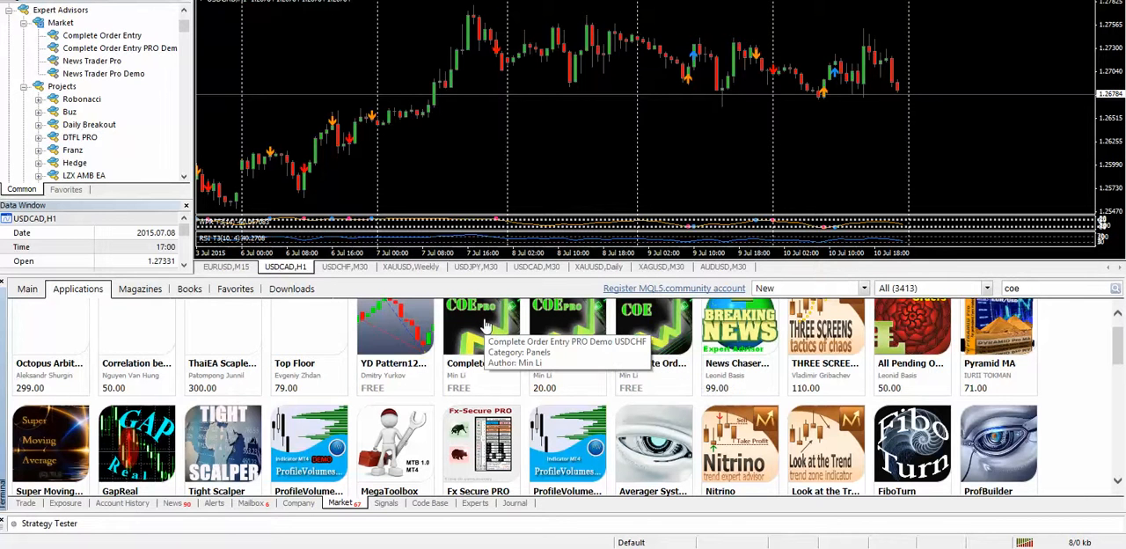
pyautogui.click(566, 331)
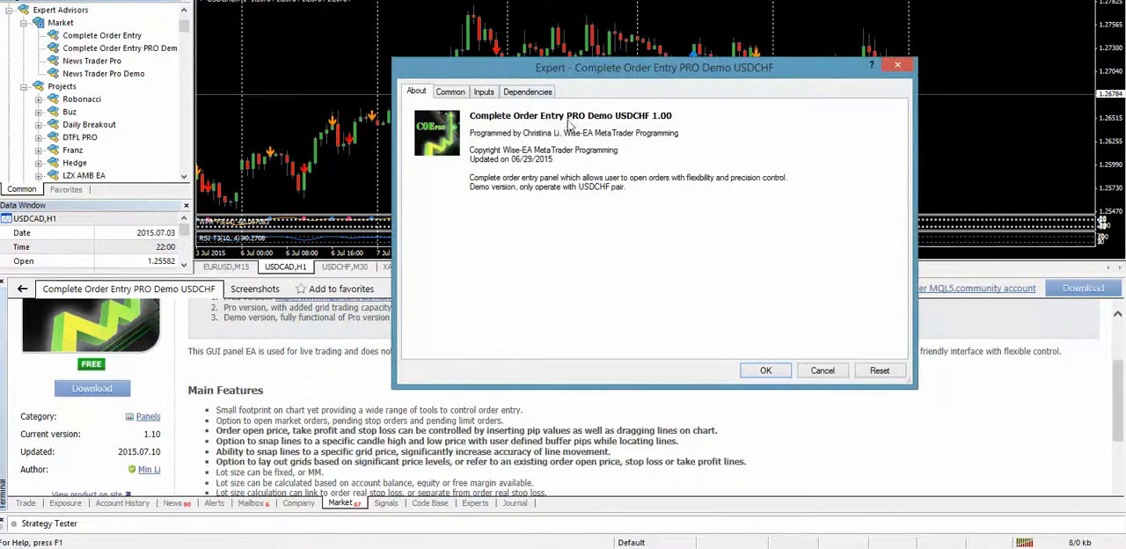
pyautogui.moveTo(823, 383)
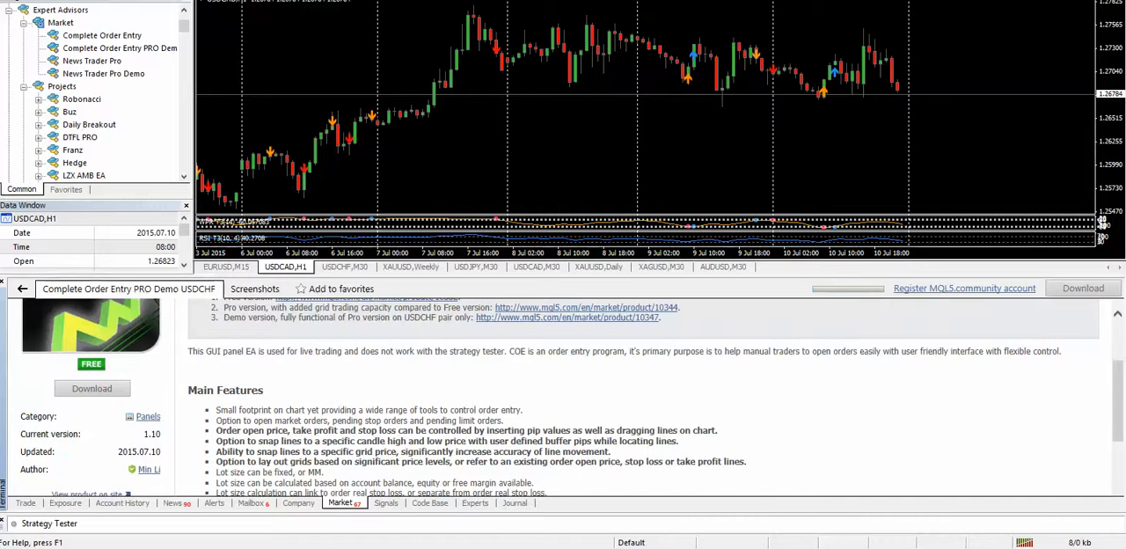
pyautogui.click(91, 387)
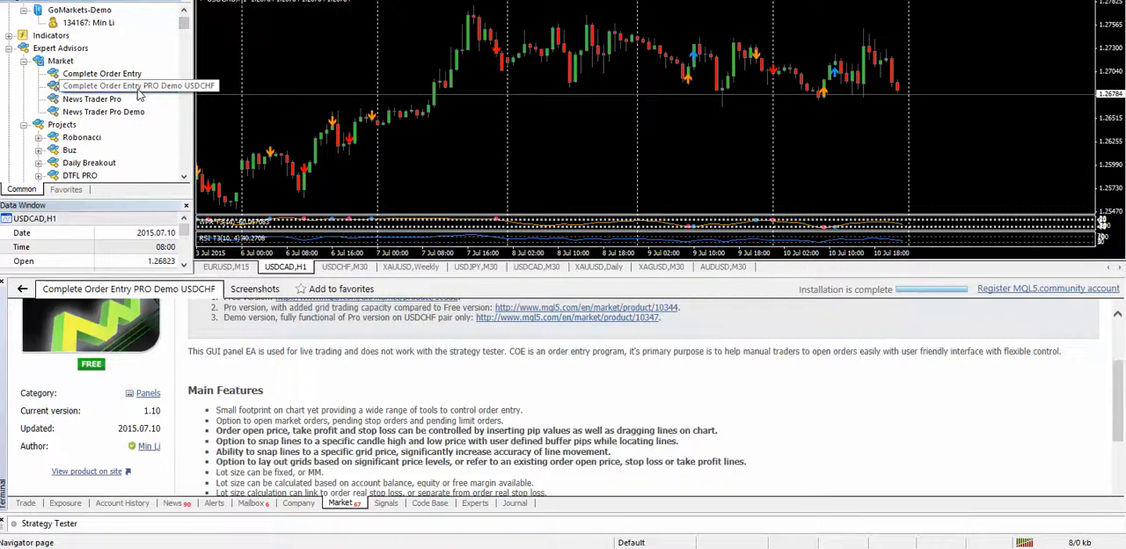
# Step: Verify the demo expert's properties now report version 1.10 and confirm
pyautogui.doubleClick(120, 85)
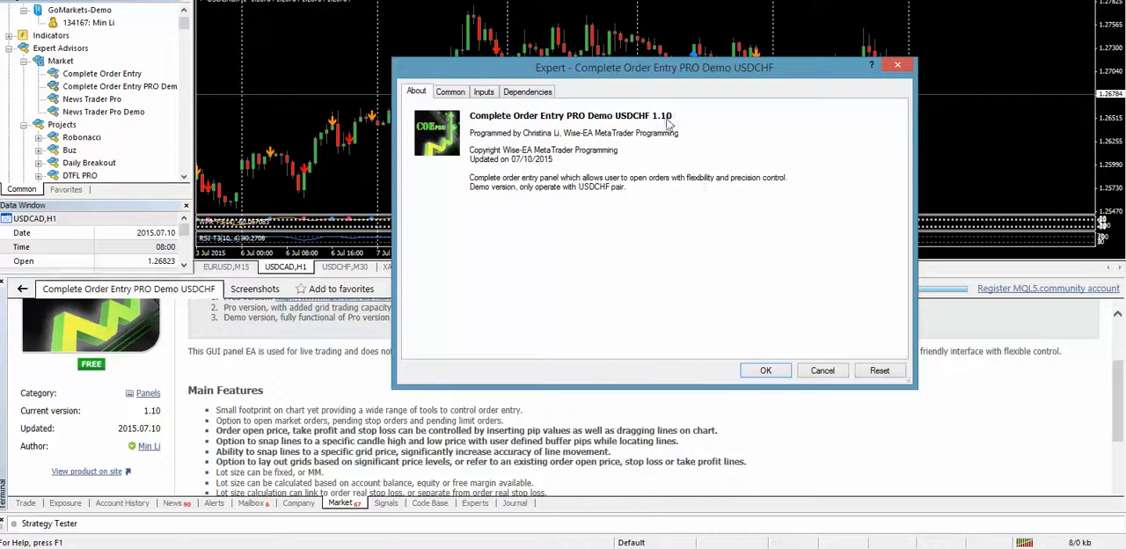
pyautogui.click(765, 370)
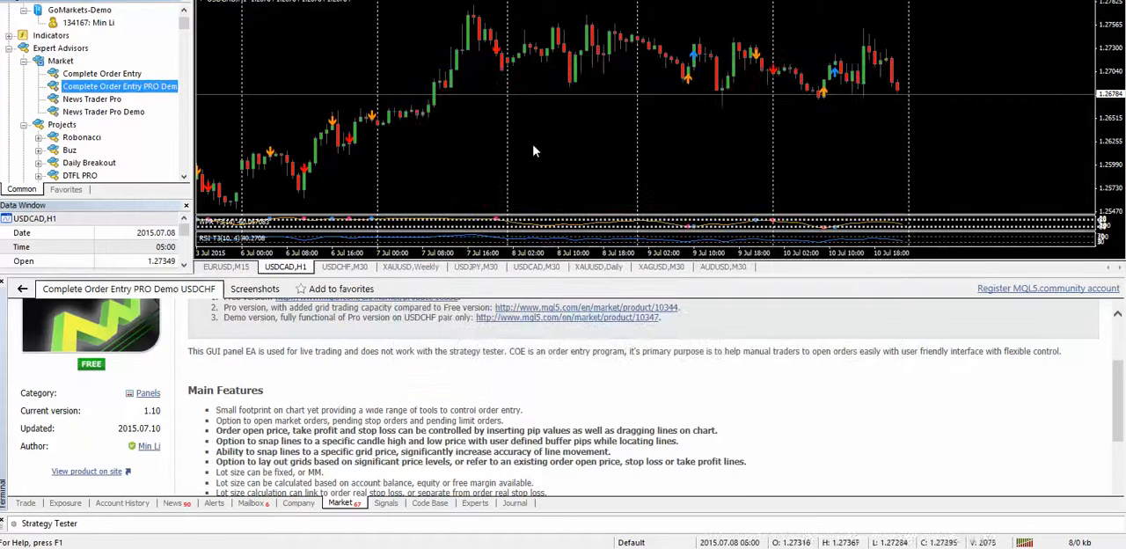